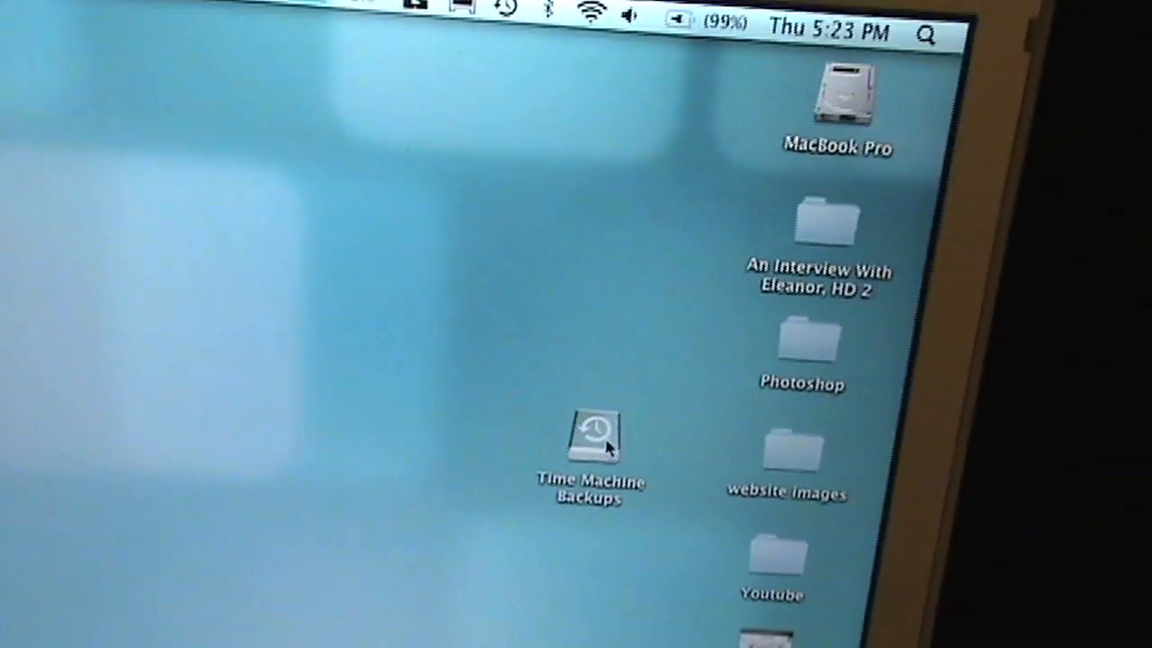
Step: Read the license agreement to the end and accept it with Agree
{"action": "right_click", "coordinate": [592, 441]}
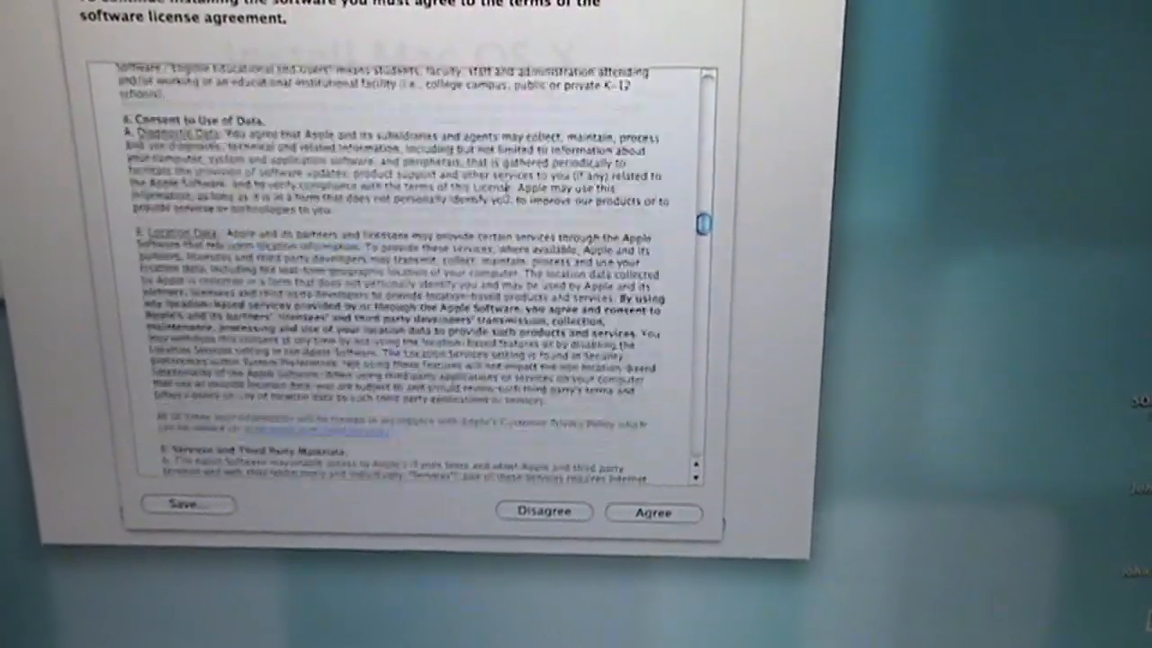
{"action": "scroll", "scroll_direction": "down", "scroll_amount": 3}
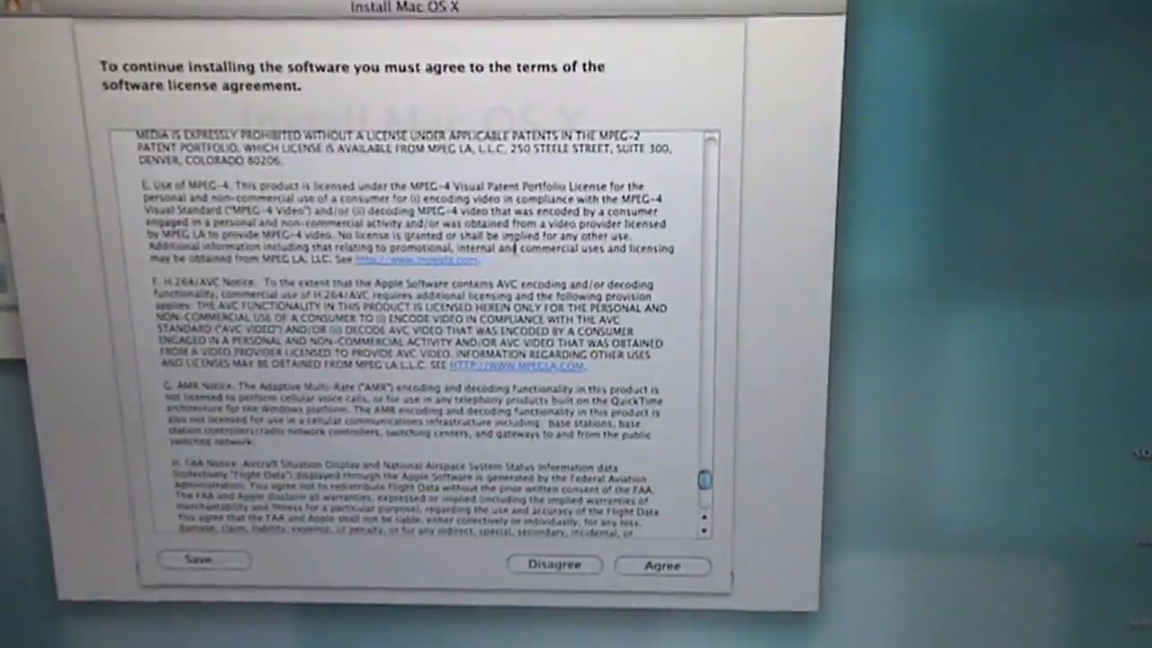
{"action": "scroll", "scroll_direction": "down", "scroll_amount": 3}
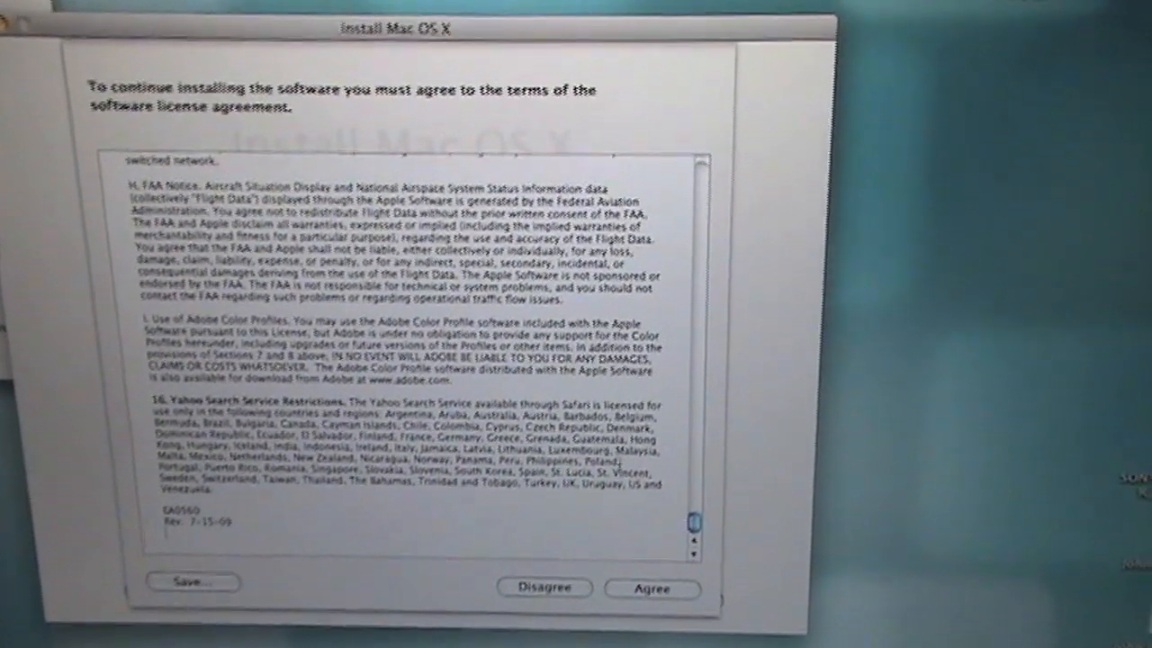
{"action": "left_click", "coordinate": [651, 587]}
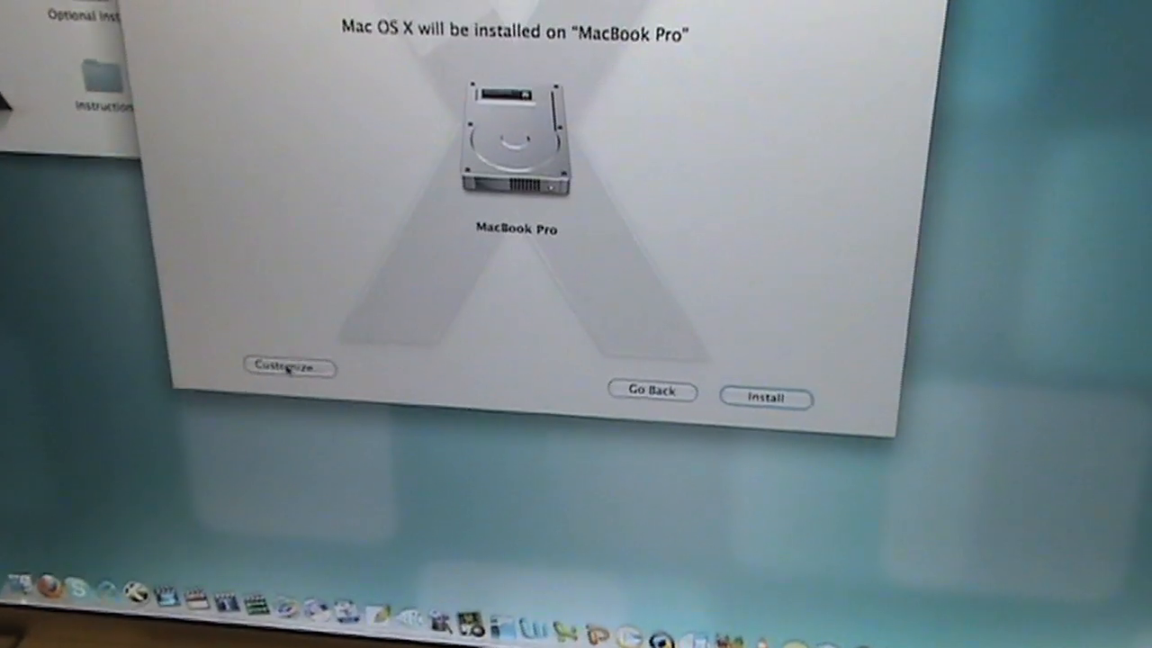
Step: Review the optional install components under Customize, including Printer Support, and return to the installer
{"action": "left_click", "coordinate": [288, 369]}
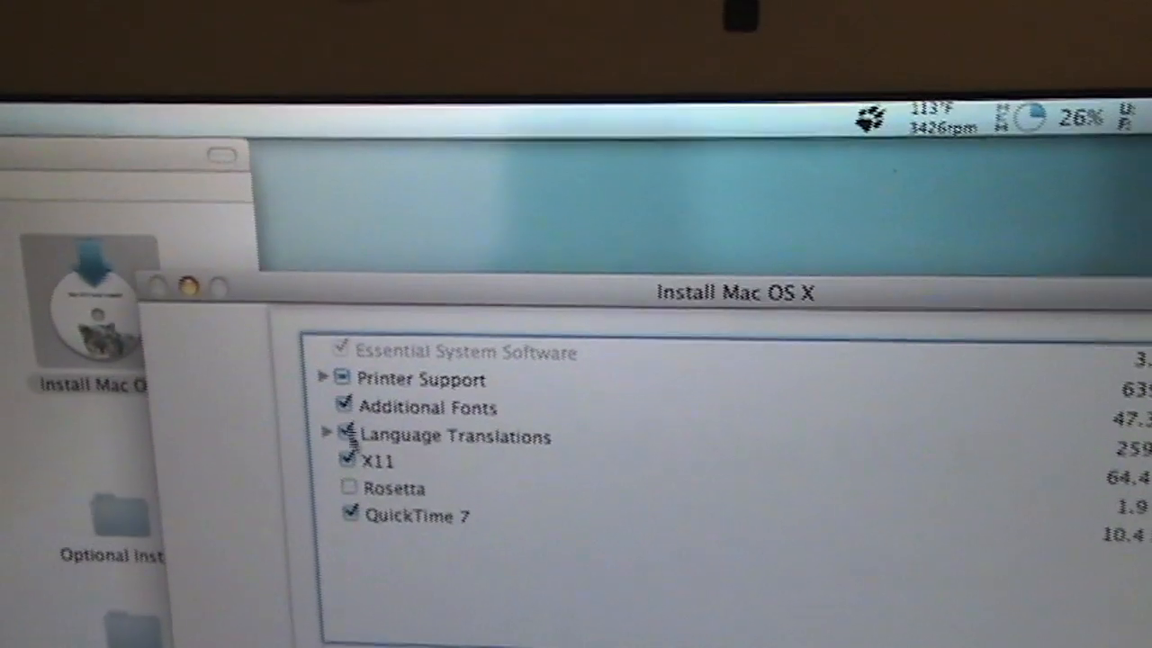
{"action": "left_click", "coordinate": [327, 378]}
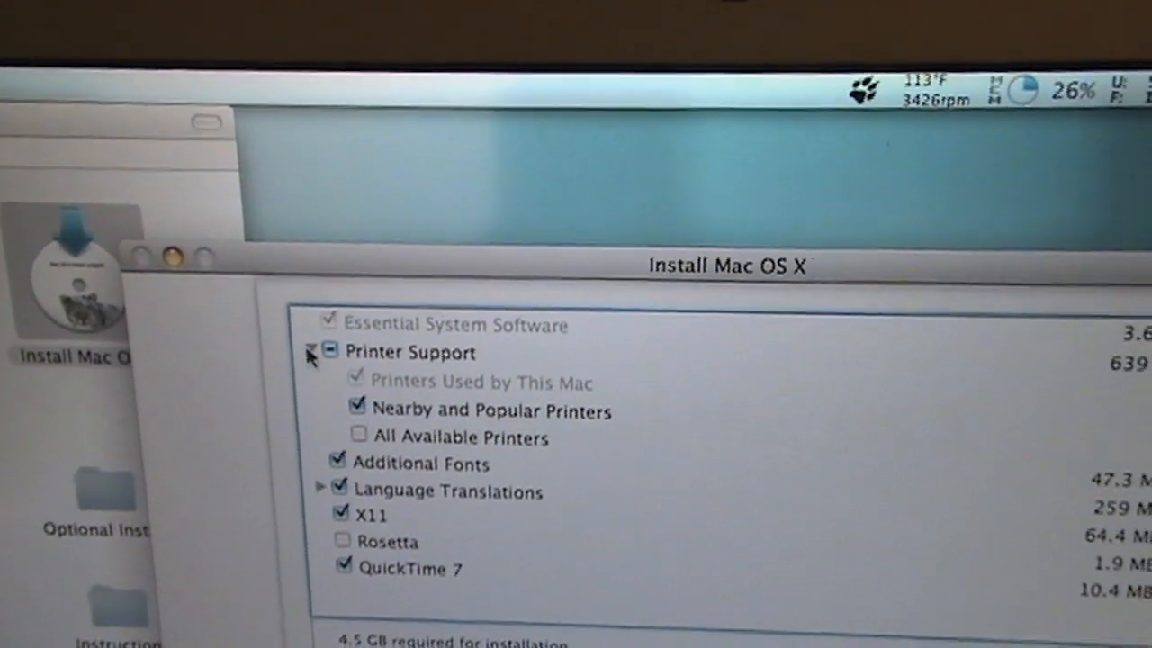
{"action": "left_click", "coordinate": [313, 351]}
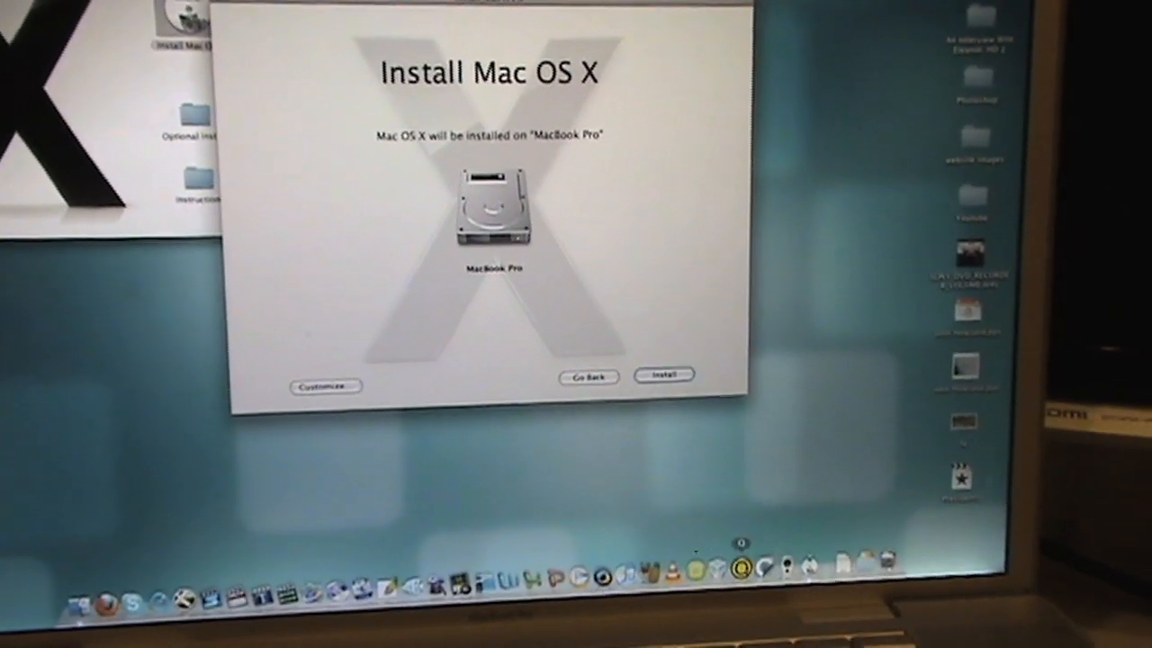
Step: Confirm installing Snow Leopard on MacBook Pro and authorize it with the administrator password
{"action": "left_click", "coordinate": [664, 372]}
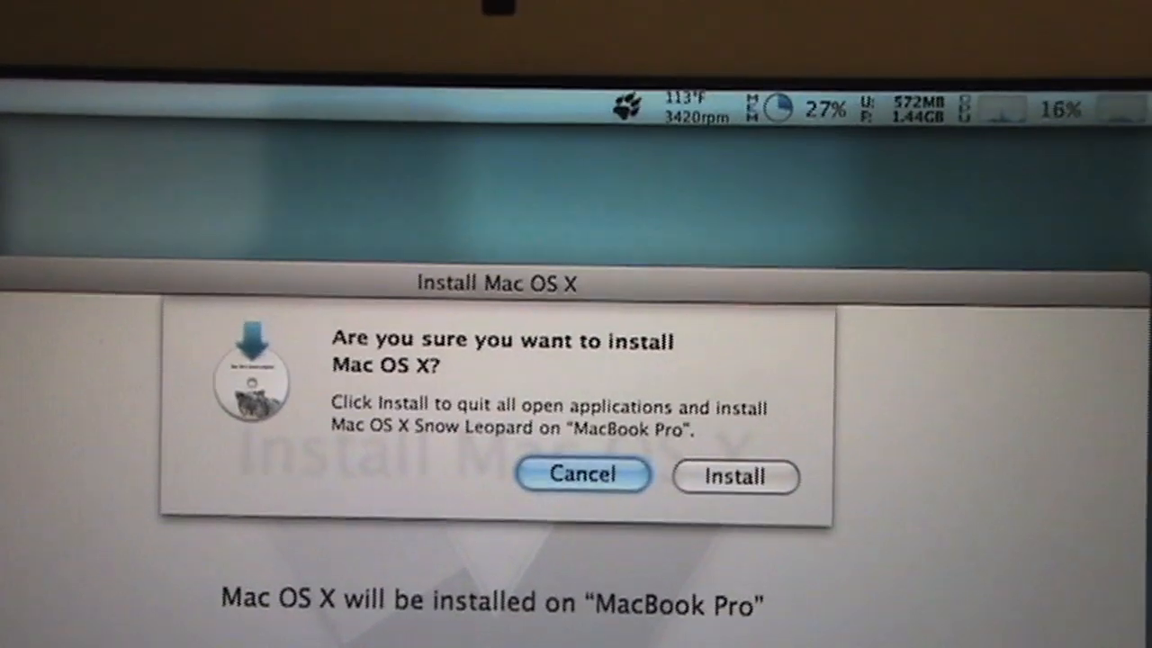
{"action": "left_click", "coordinate": [720, 389]}
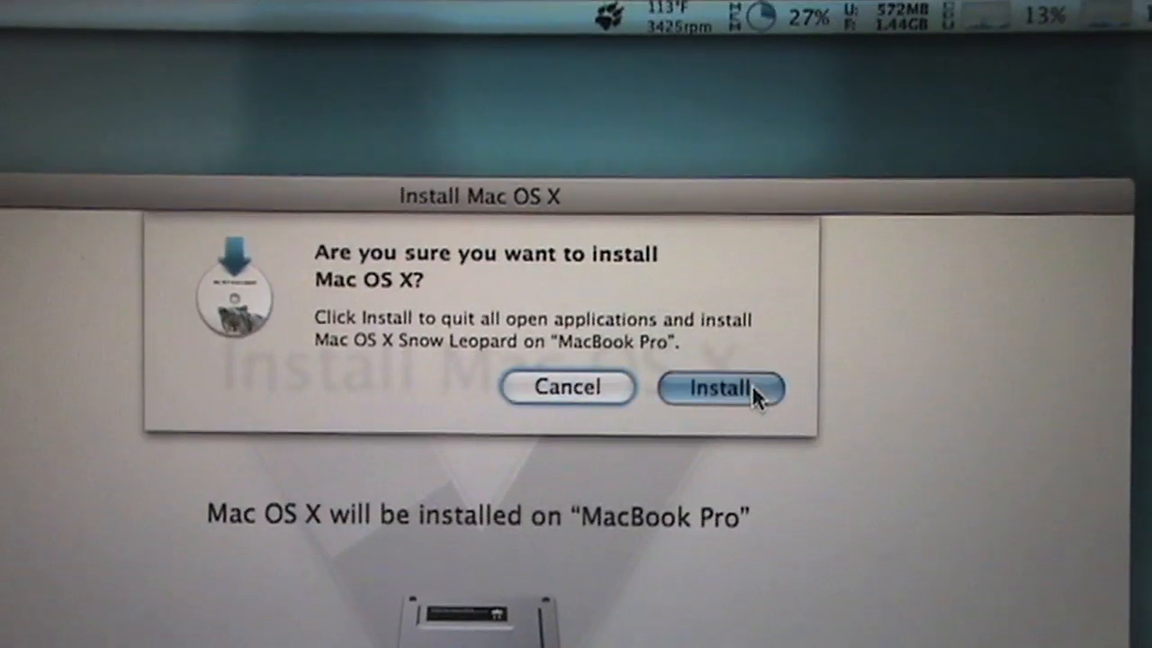
{"action": "left_click", "coordinate": [718, 387]}
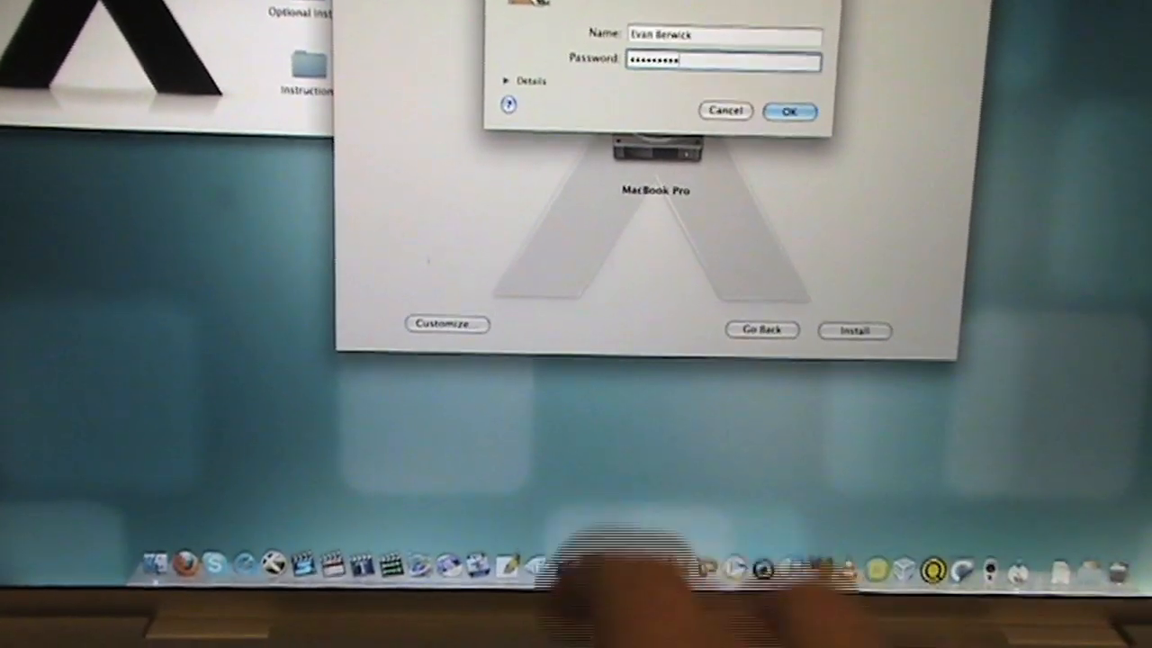
{"action": "left_click", "coordinate": [788, 112]}
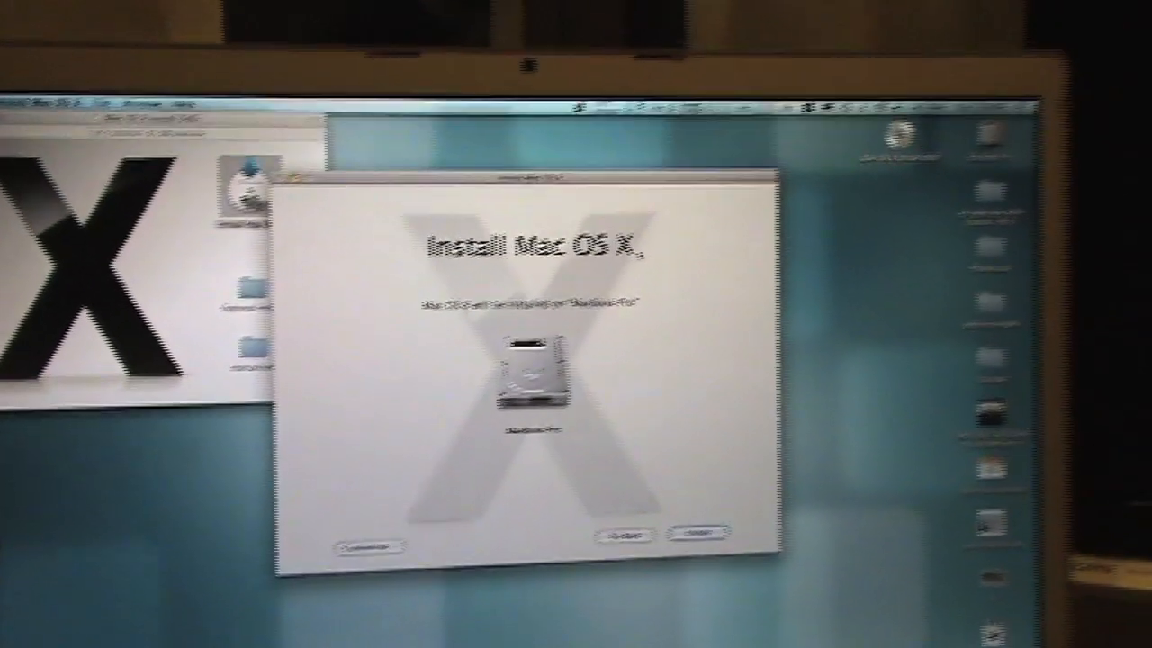
{"action": "left_click", "coordinate": [702, 537]}
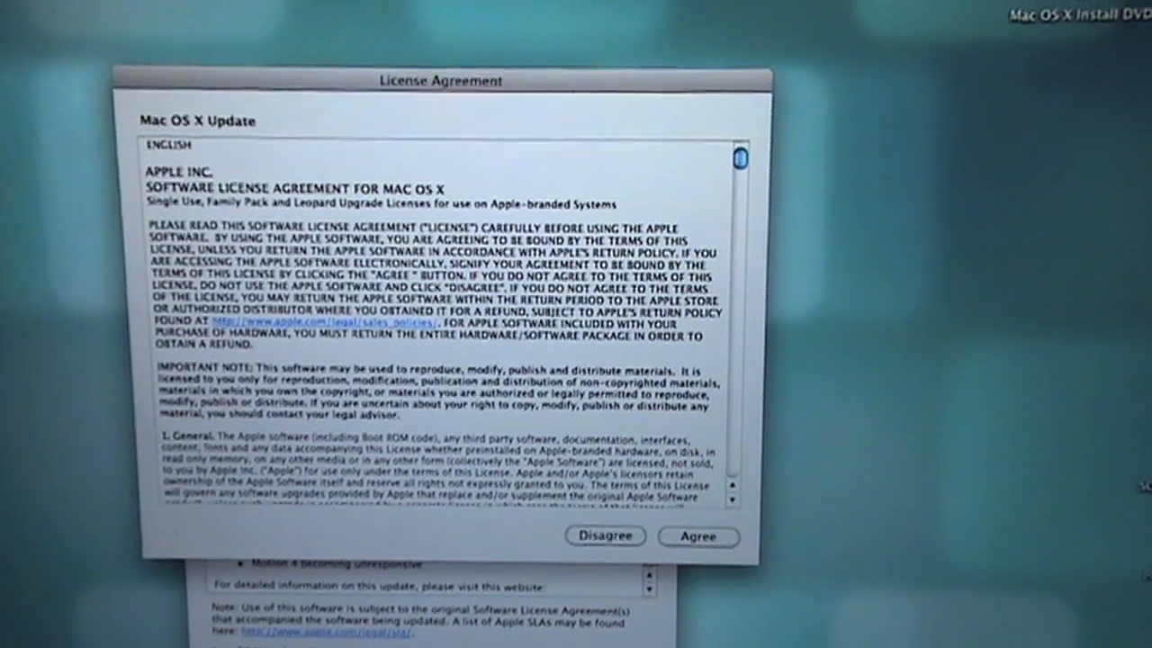
Step: Accept the Mac OS X Update license agreement in Software Update
{"action": "left_click", "coordinate": [698, 537]}
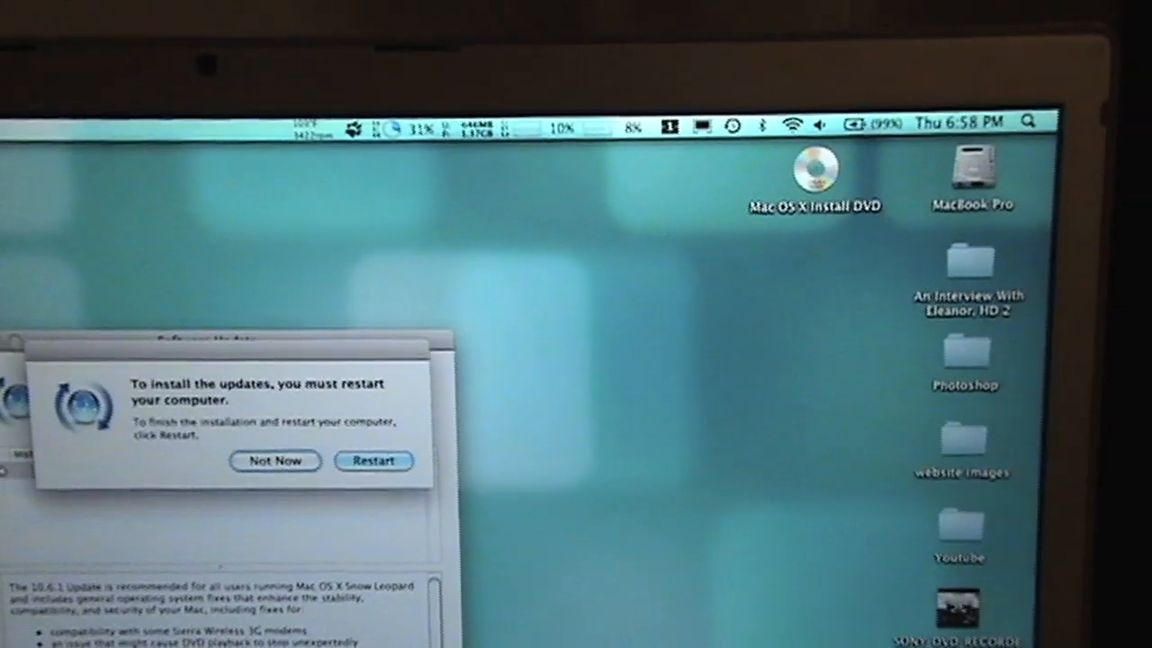
Step: Restart the MacBook Pro to finish installing the 10.6.1 update
{"action": "left_click", "coordinate": [373, 461]}
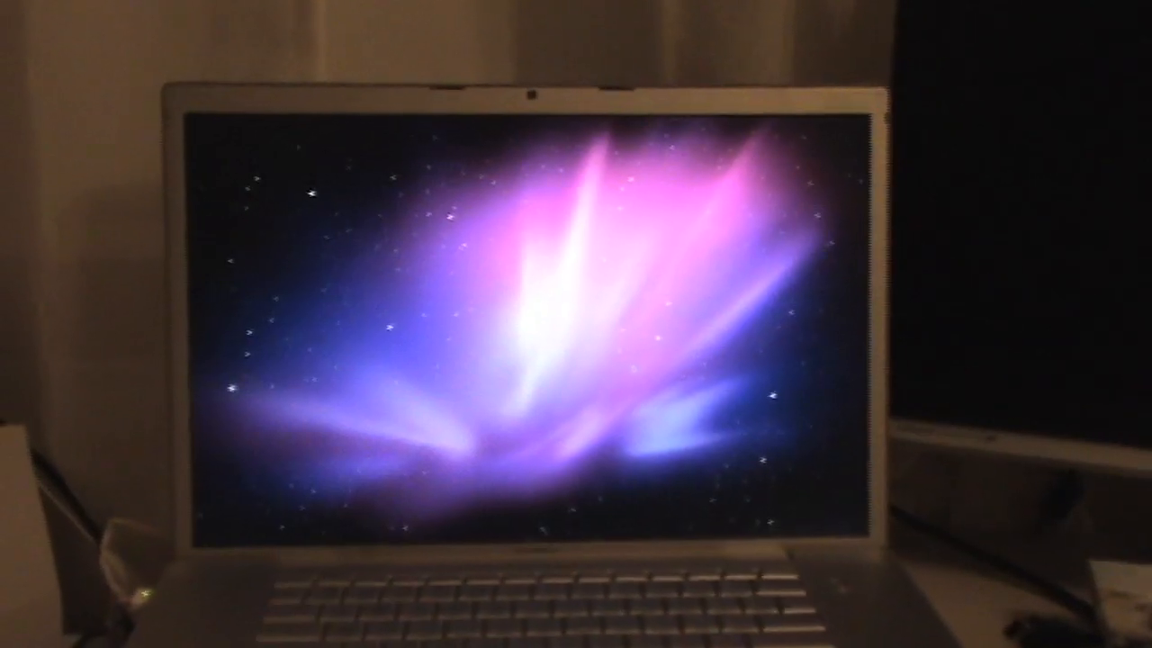